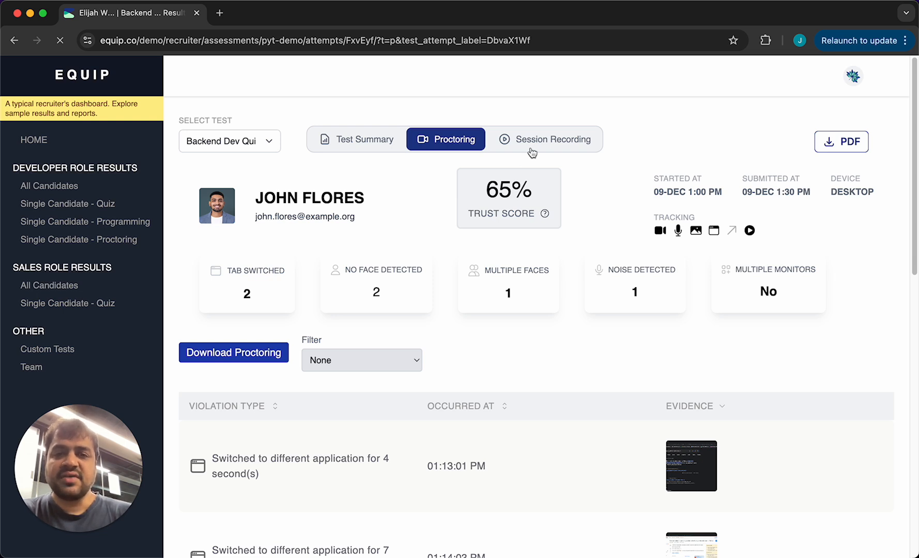
{"action": "mouse_move", "coordinate": [595, 201]}
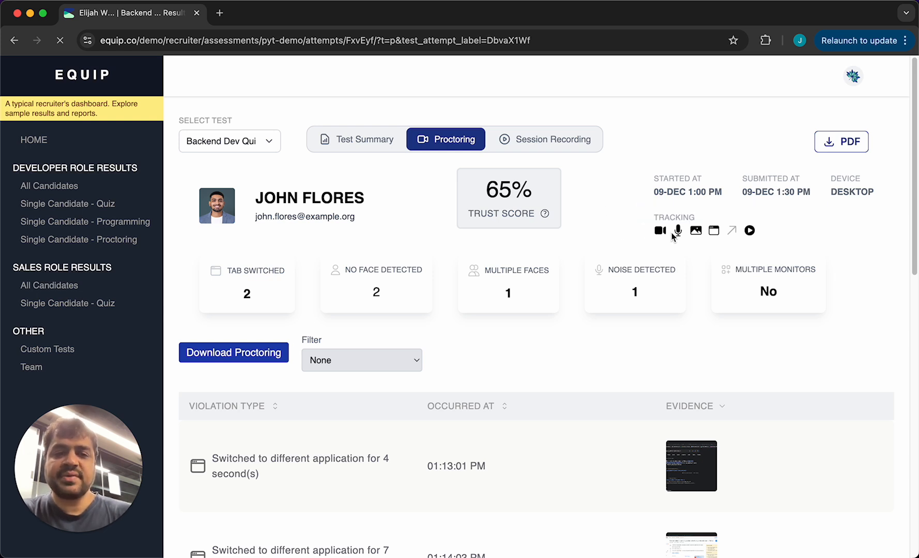
{"action": "mouse_move", "coordinate": [713, 230]}
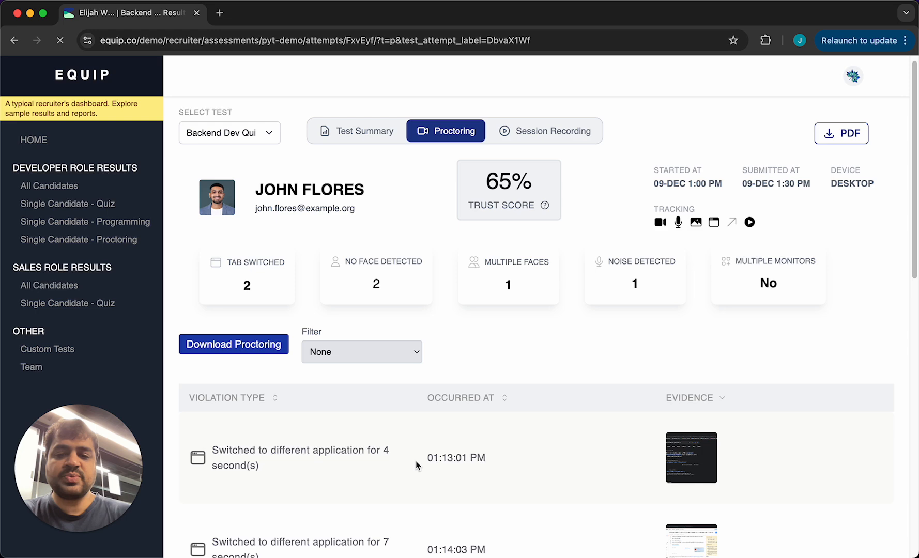
Step: View the screenshot evidence of the first tab-switch violation, then close it
{"action": "left_click", "coordinate": [691, 458]}
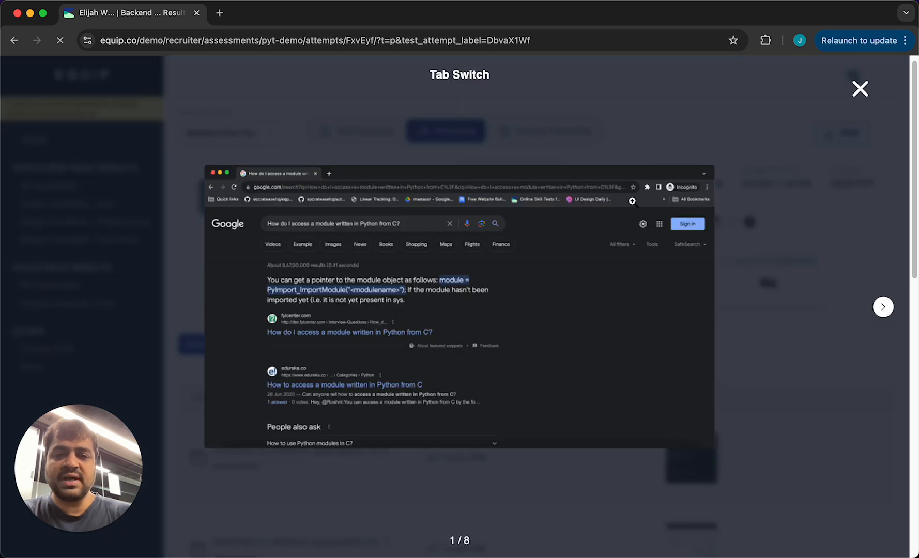
{"action": "left_click", "coordinate": [860, 88]}
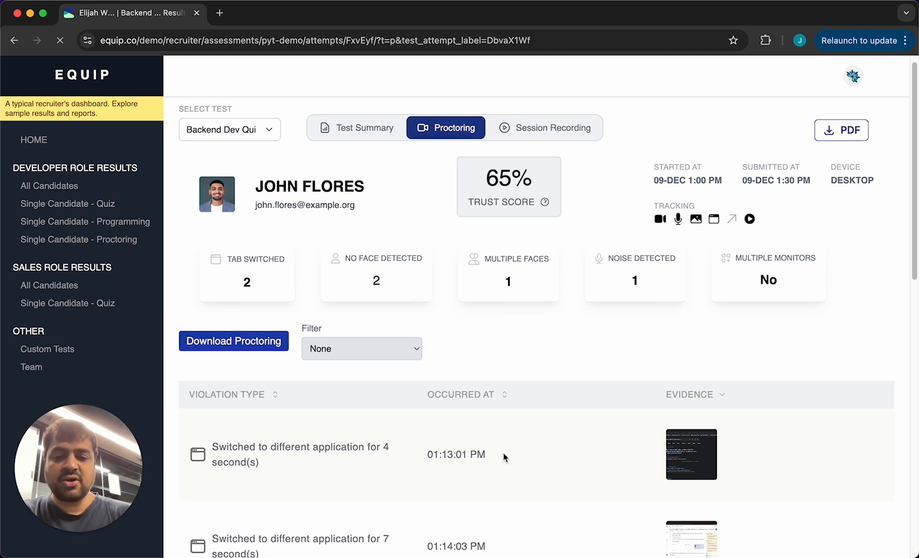
{"action": "scroll", "scroll_direction": "down", "scroll_amount": 3}
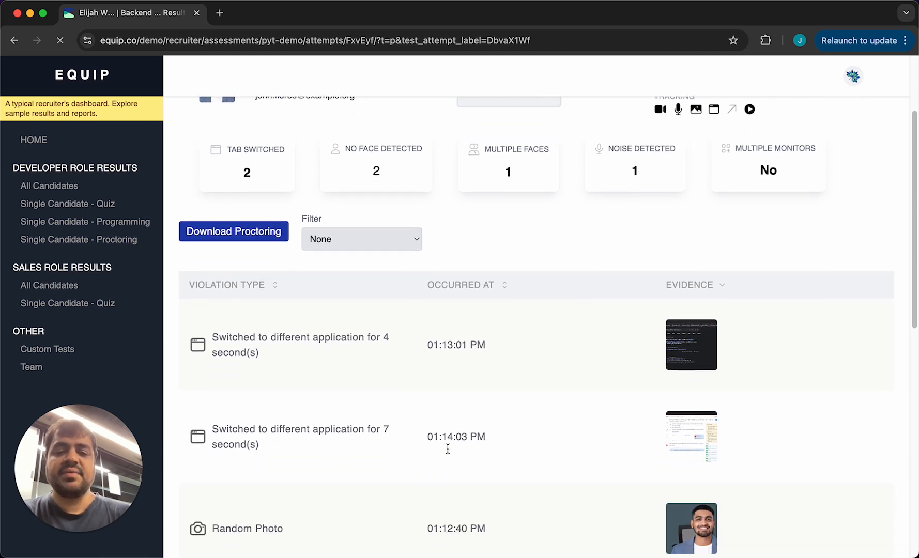
{"action": "scroll", "scroll_direction": "down", "scroll_amount": 3}
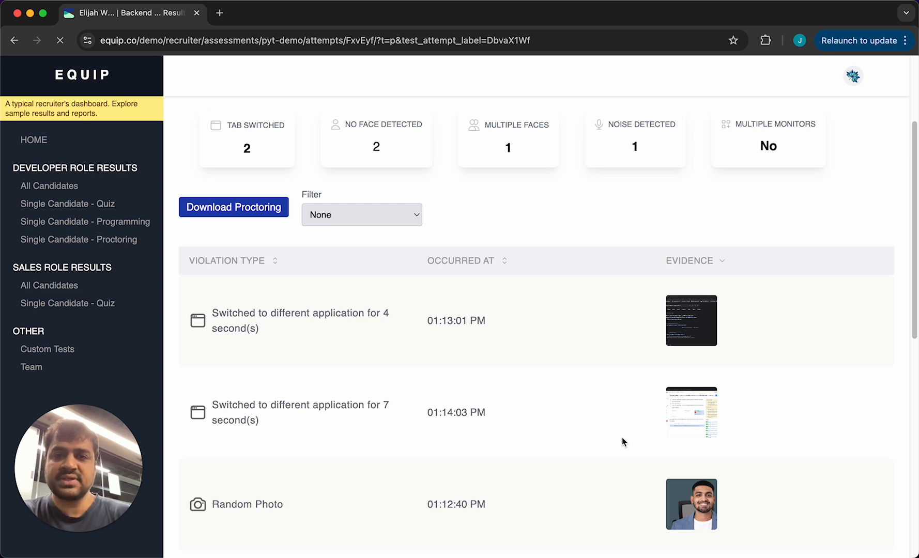
{"action": "scroll", "scroll_direction": "down", "scroll_amount": 3}
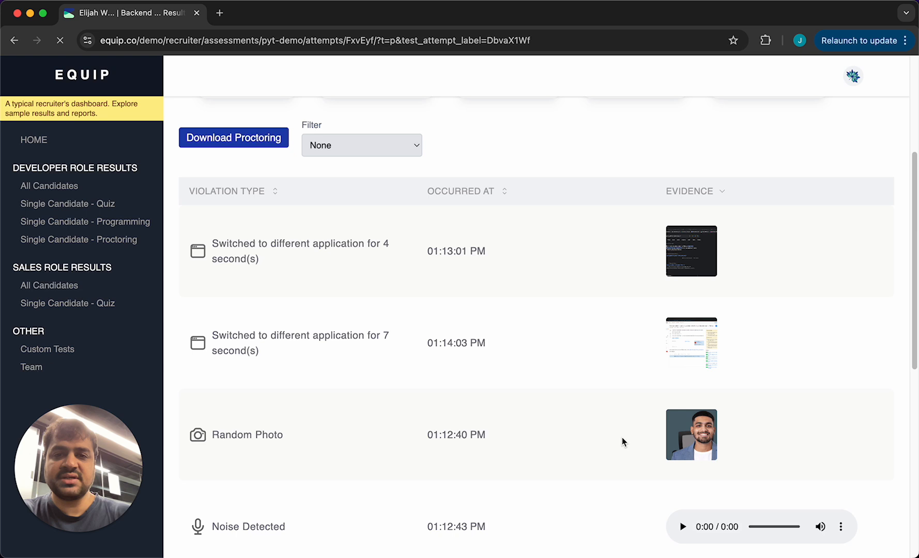
{"action": "scroll", "scroll_direction": "down", "scroll_amount": 3}
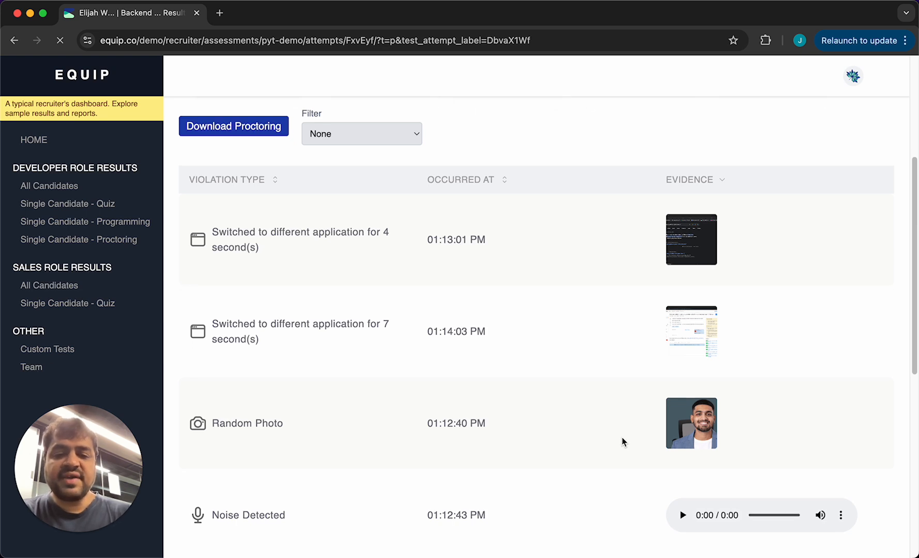
{"action": "mouse_move", "coordinate": [576, 498]}
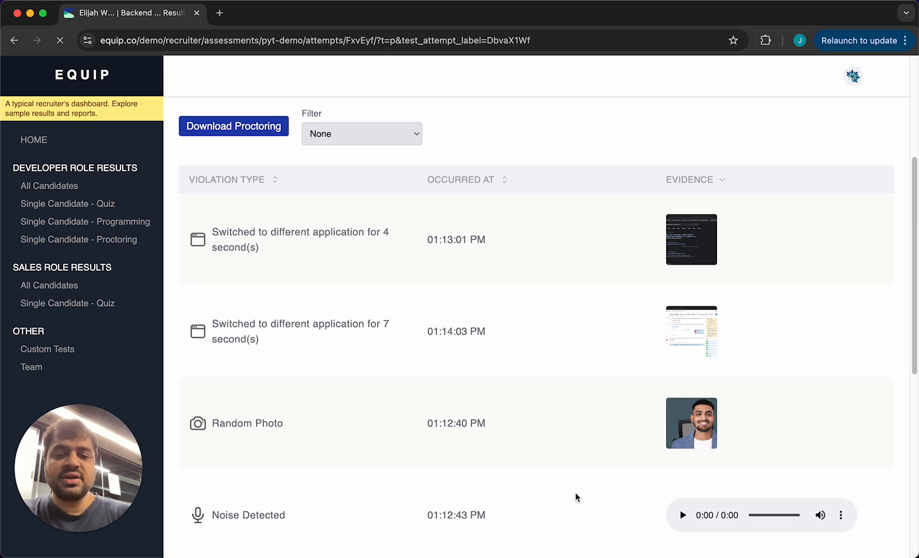
{"action": "mouse_move", "coordinate": [641, 501]}
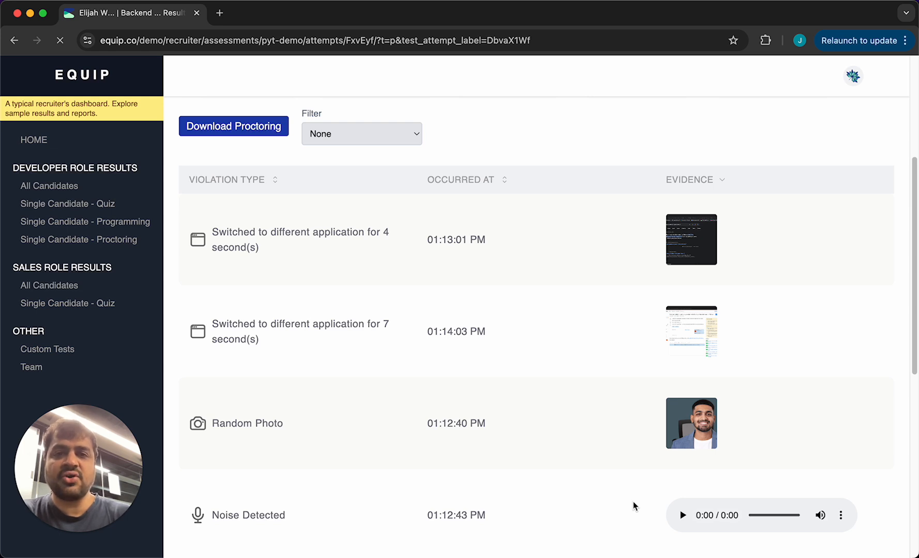
{"action": "scroll", "scroll_direction": "down", "scroll_amount": 3}
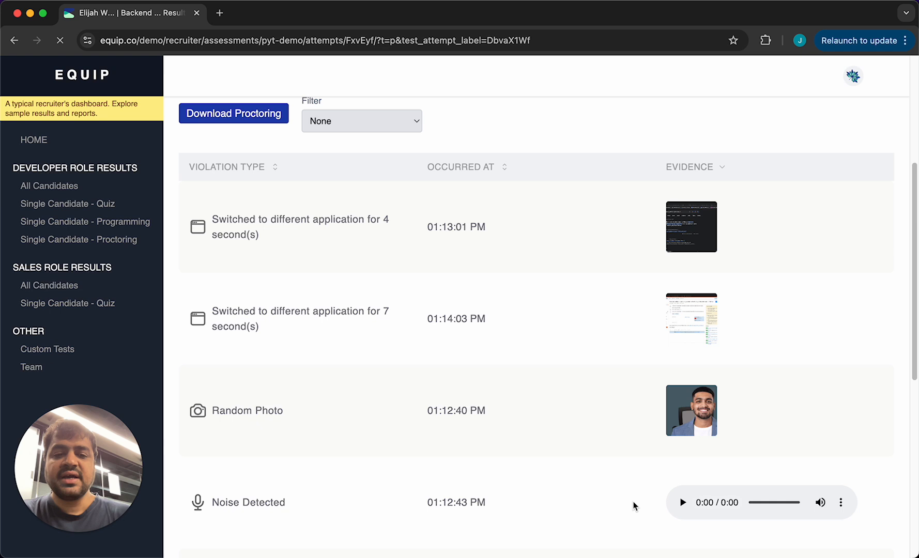
{"action": "scroll", "scroll_direction": "down", "scroll_amount": 3}
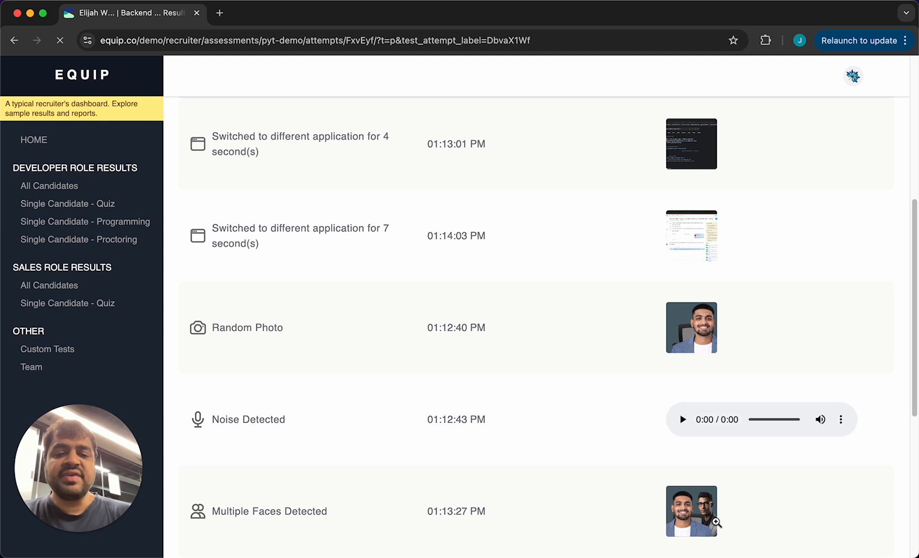
{"action": "scroll", "scroll_direction": "down", "scroll_amount": 3}
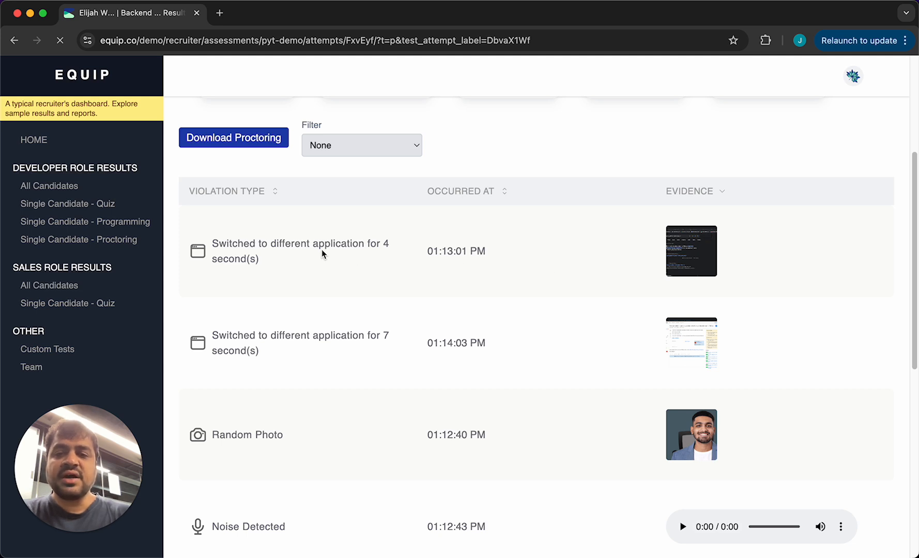
{"action": "mouse_move", "coordinate": [420, 268]}
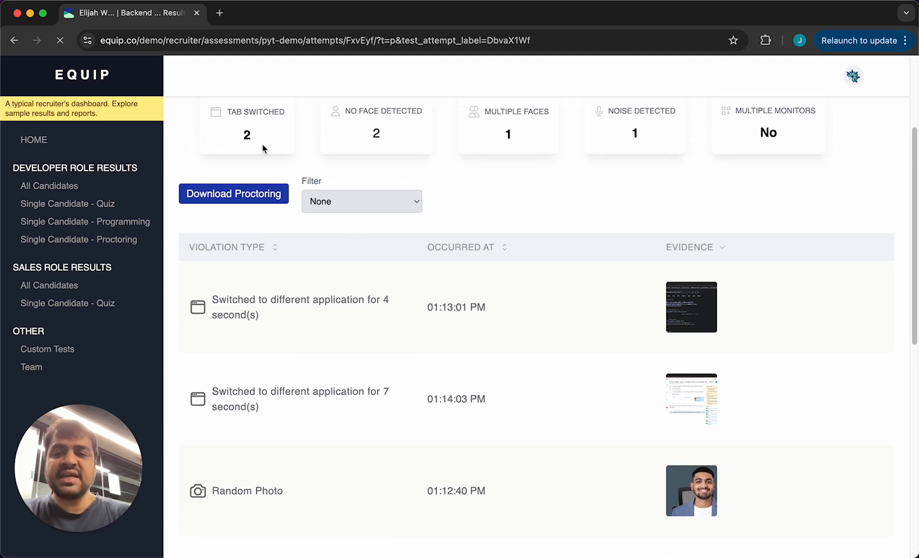
{"action": "mouse_move", "coordinate": [407, 133]}
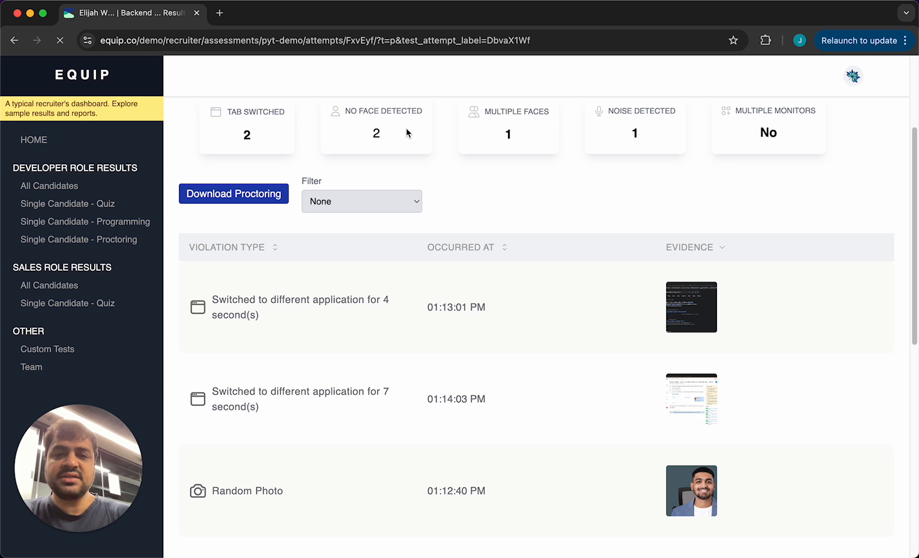
{"action": "mouse_move", "coordinate": [760, 120]}
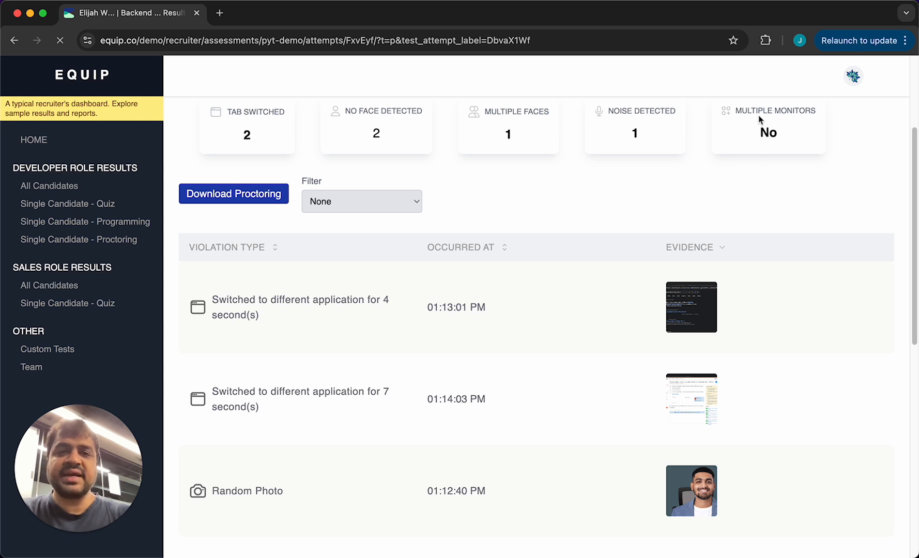
{"action": "mouse_move", "coordinate": [794, 154]}
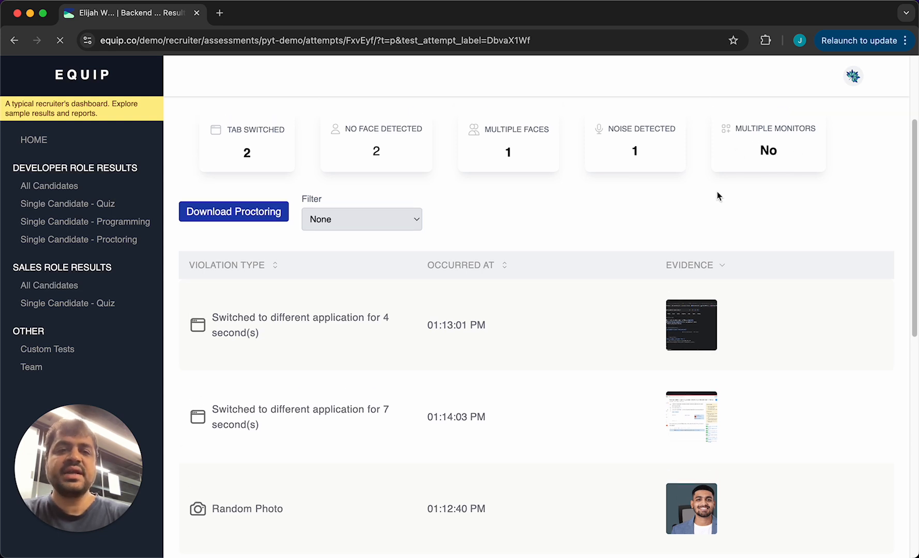
{"action": "mouse_move", "coordinate": [674, 156]}
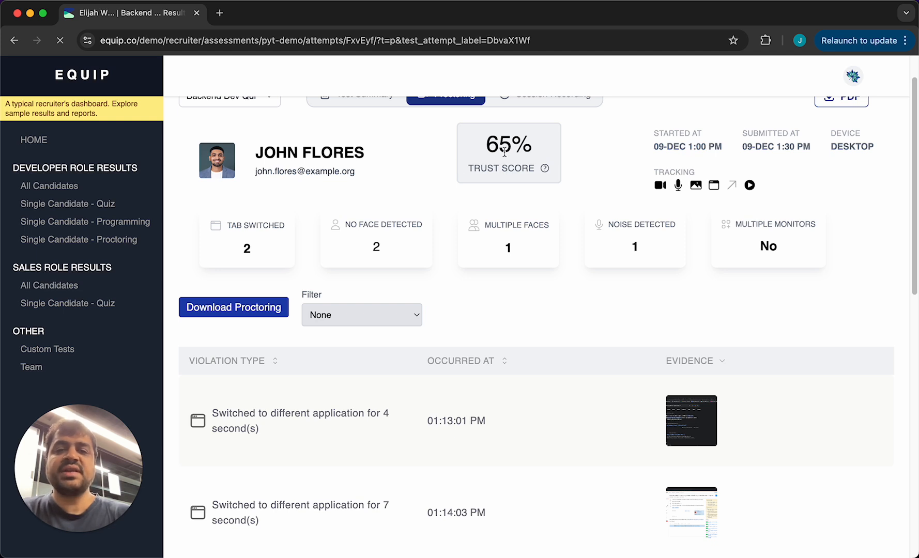
{"action": "mouse_move", "coordinate": [490, 261]}
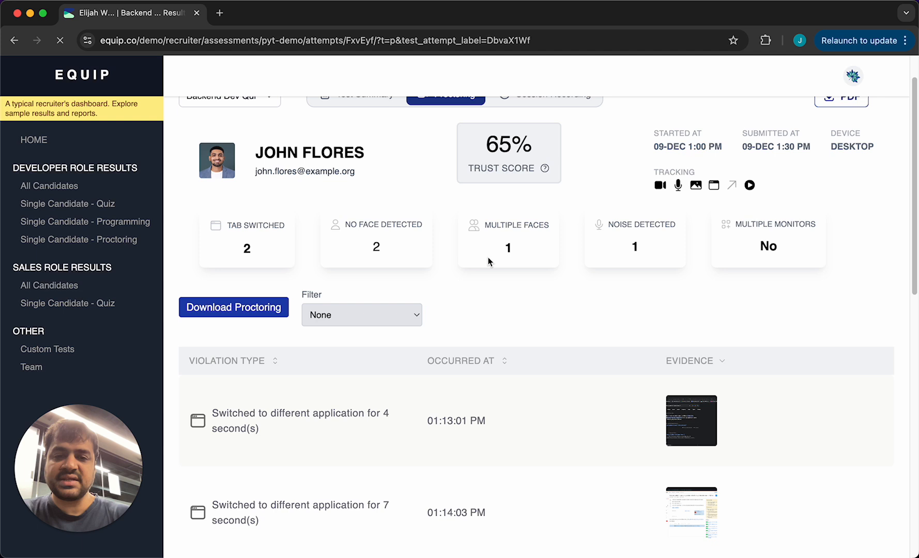
{"action": "scroll", "scroll_direction": "down", "scroll_amount": 3}
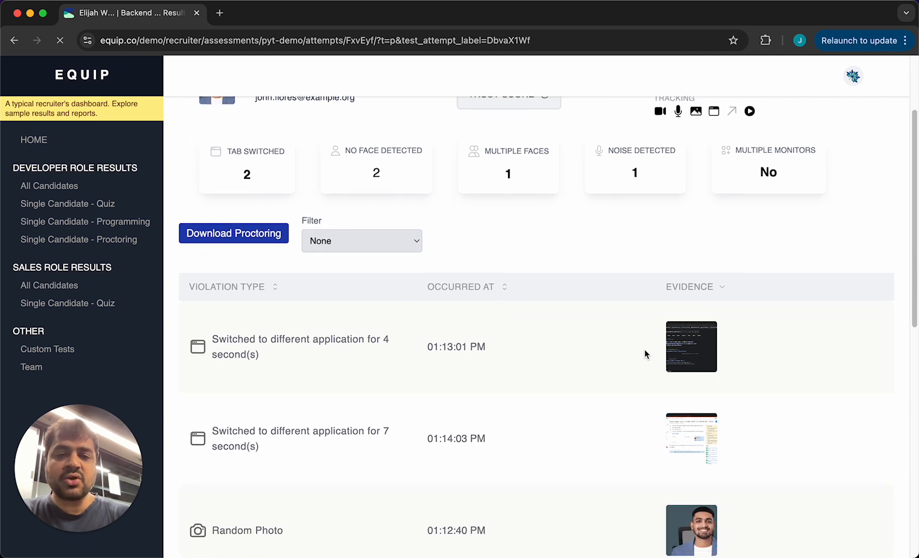
{"action": "scroll", "scroll_direction": "down", "scroll_amount": 3}
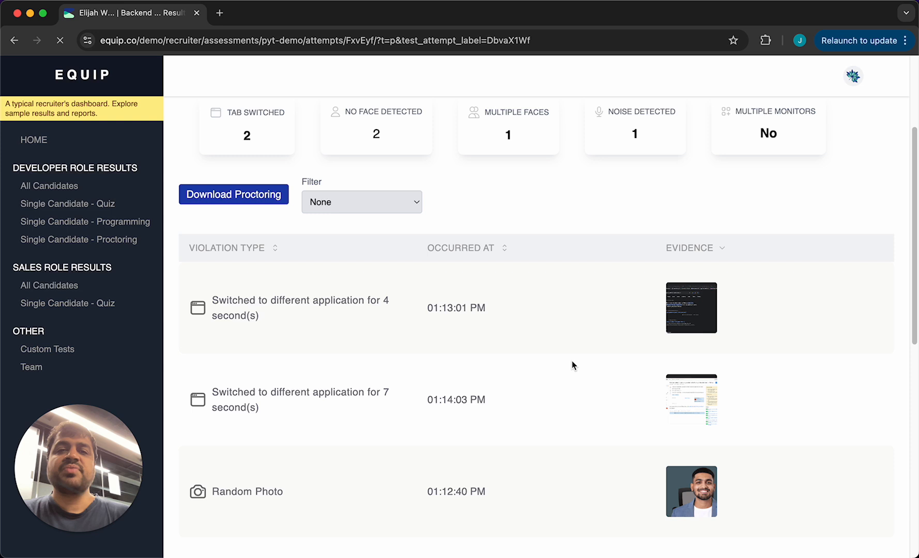
{"action": "mouse_move", "coordinate": [661, 343]}
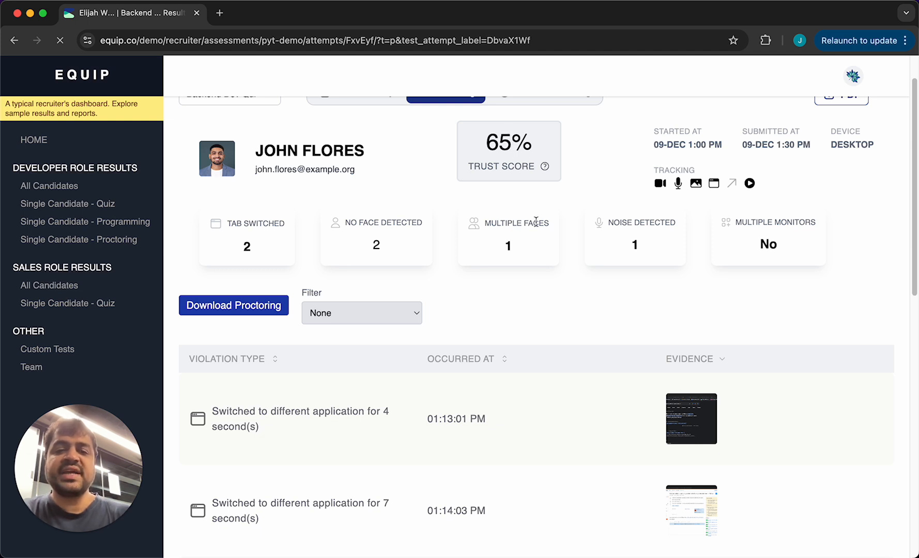
{"action": "mouse_move", "coordinate": [508, 335]}
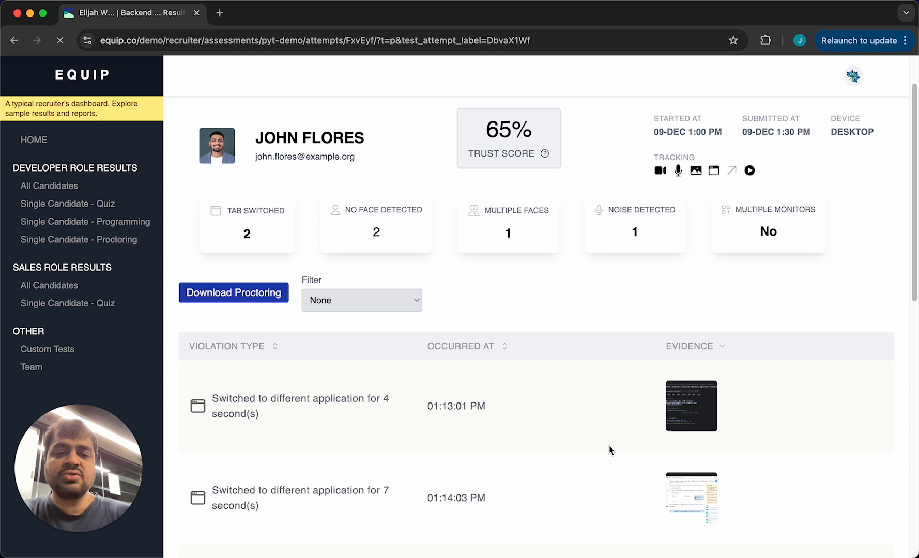
{"action": "scroll", "scroll_direction": "down", "scroll_amount": 3}
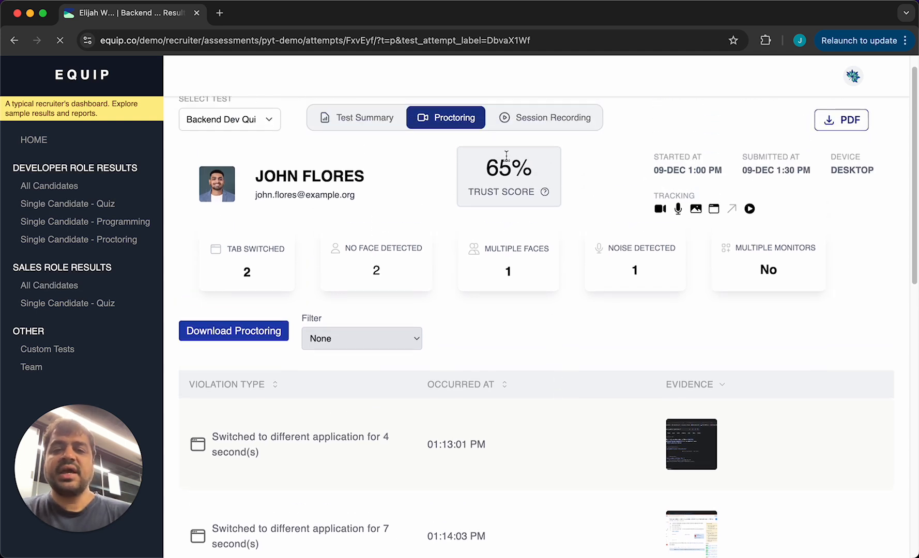
{"action": "mouse_move", "coordinate": [483, 356]}
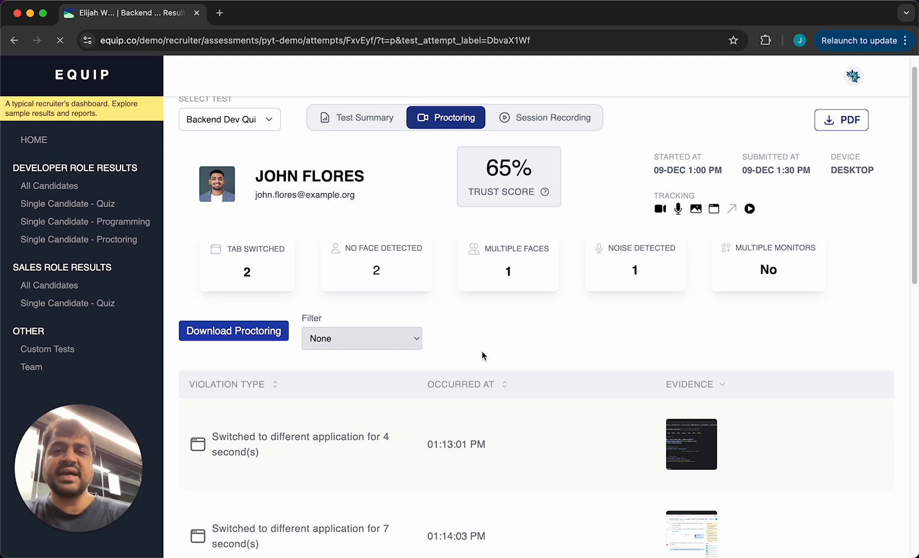
{"action": "mouse_move", "coordinate": [463, 248]}
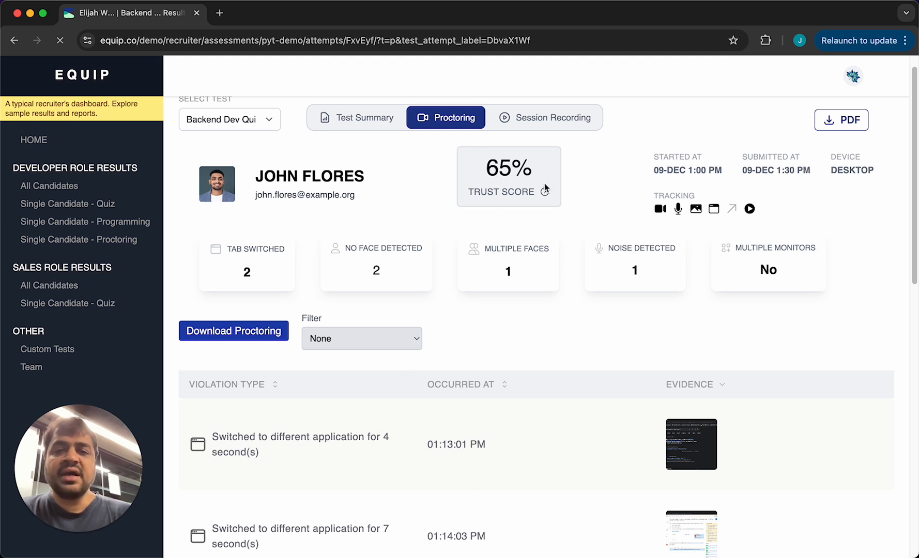
{"action": "mouse_move", "coordinate": [550, 132]}
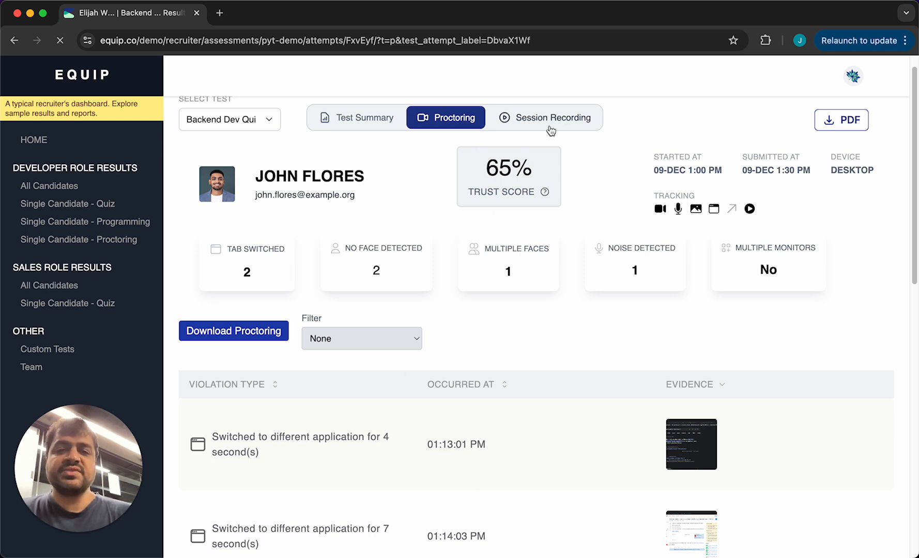
Step: Open the Session Recording replay showing question 1 answered Atomicity, Consistency, Isolation, Durability
{"action": "left_click", "coordinate": [553, 117]}
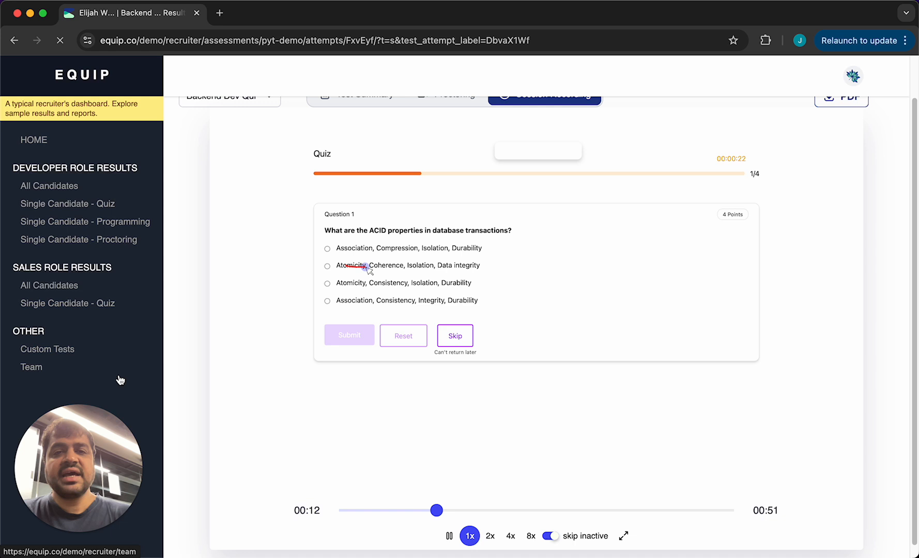
{"action": "left_click", "coordinate": [327, 266]}
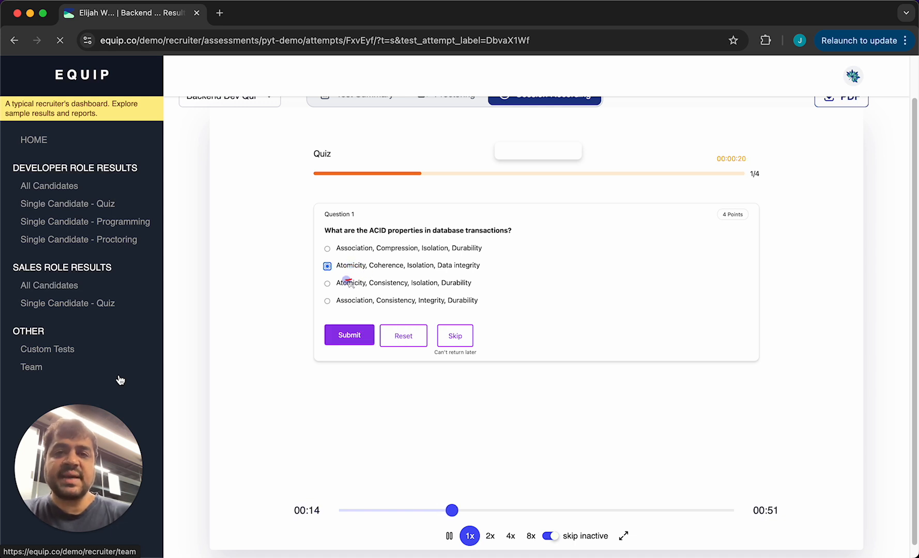
{"action": "left_click", "coordinate": [327, 283]}
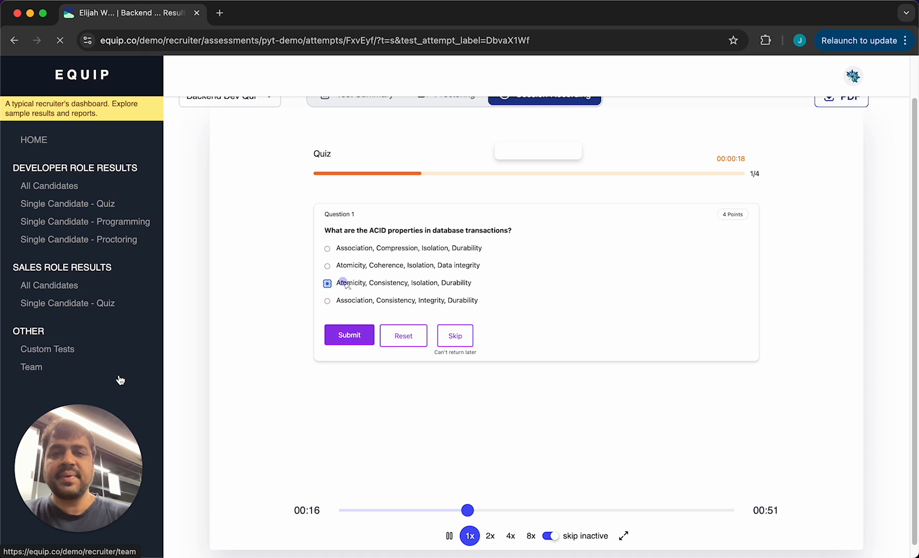
{"action": "left_click", "coordinate": [349, 335]}
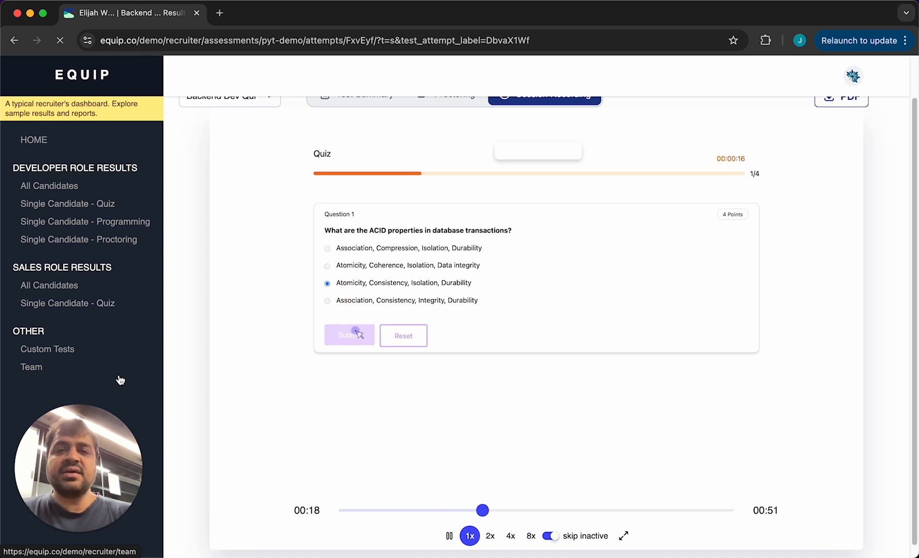
{"action": "left_click", "coordinate": [349, 336]}
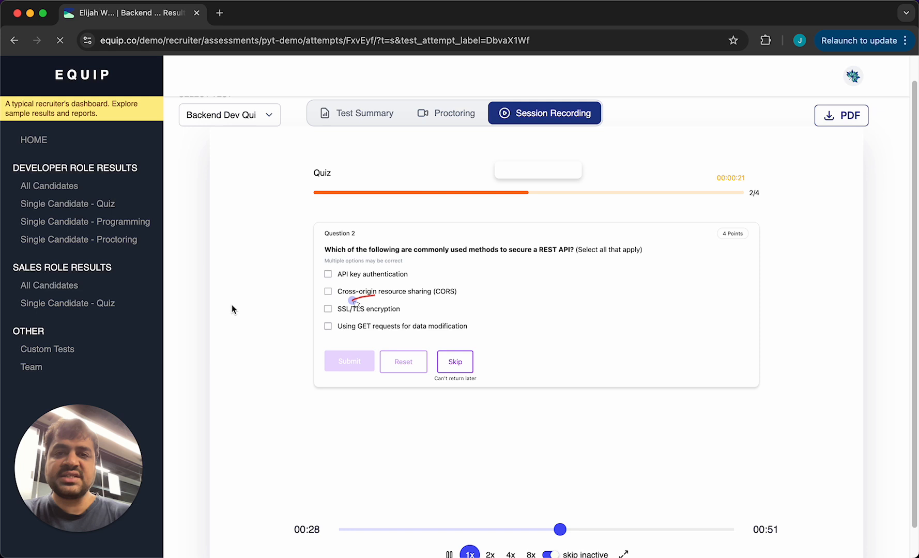
Step: Play the replay through questions 2–4 to its end at 00:51, final answer GET
{"action": "left_click", "coordinate": [327, 309]}
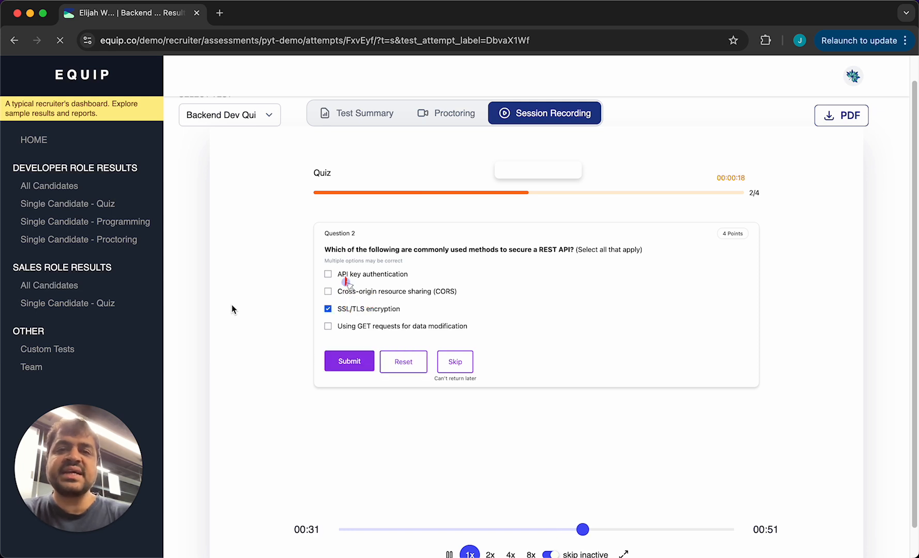
{"action": "left_click", "coordinate": [327, 273]}
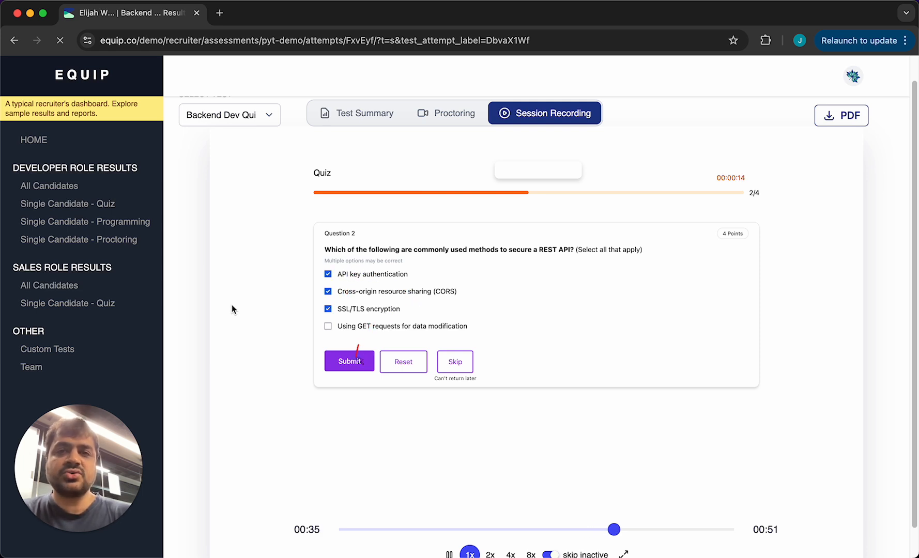
{"action": "left_click", "coordinate": [349, 361]}
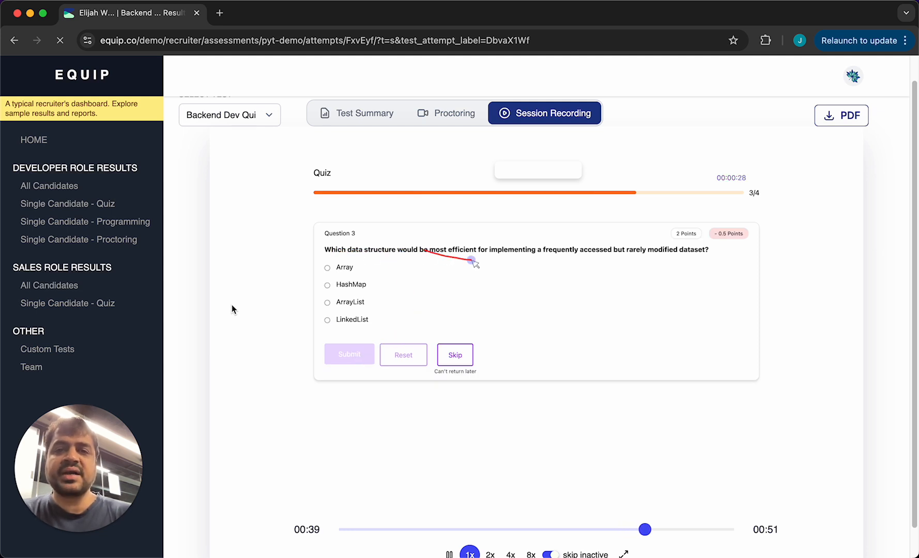
{"action": "left_click", "coordinate": [327, 268]}
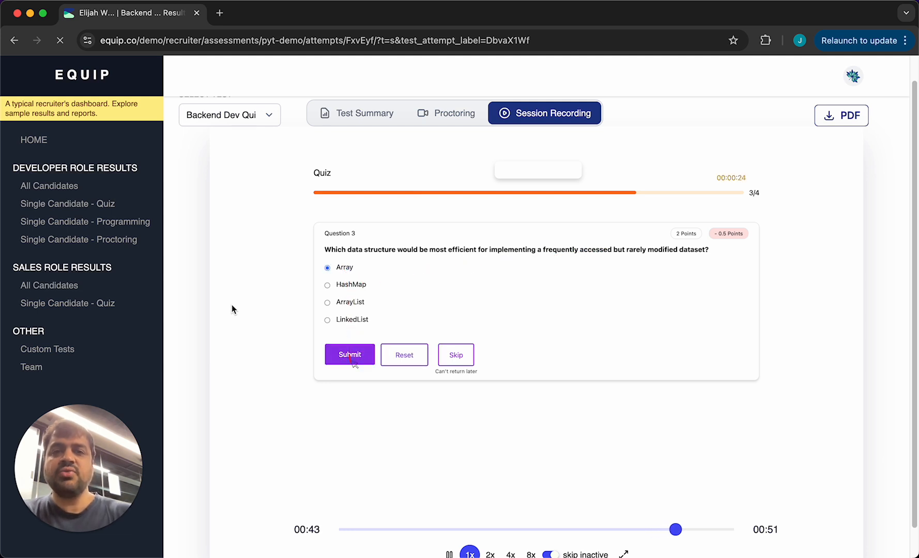
{"action": "left_click", "coordinate": [349, 355]}
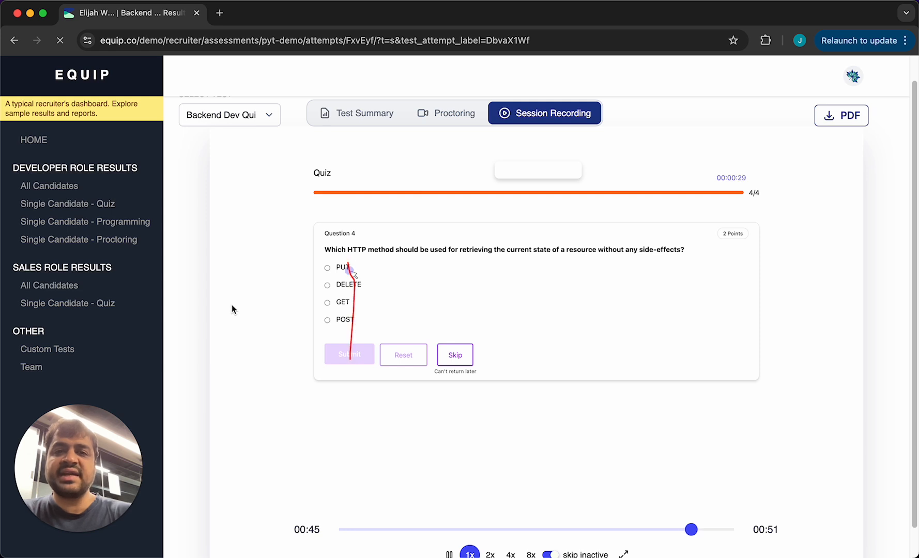
{"action": "mouse_move", "coordinate": [535, 254]}
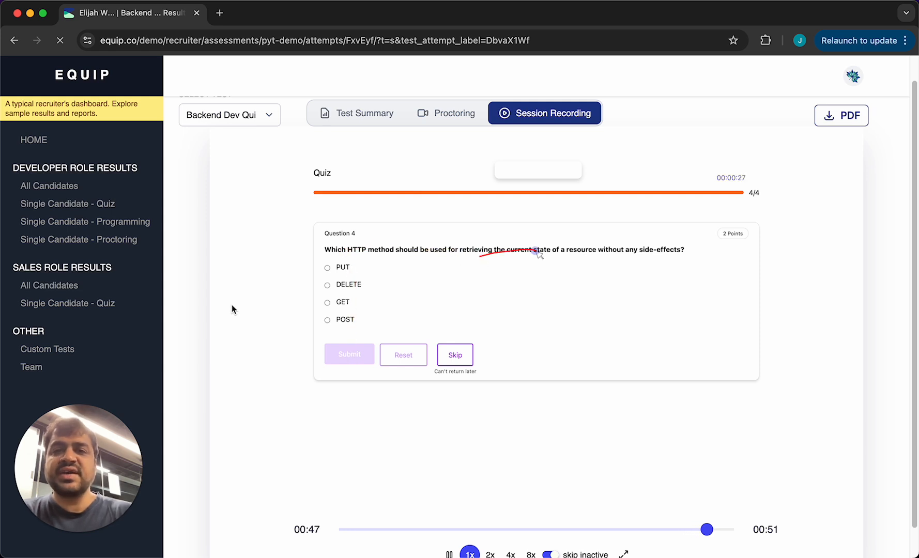
{"action": "left_click", "coordinate": [327, 302]}
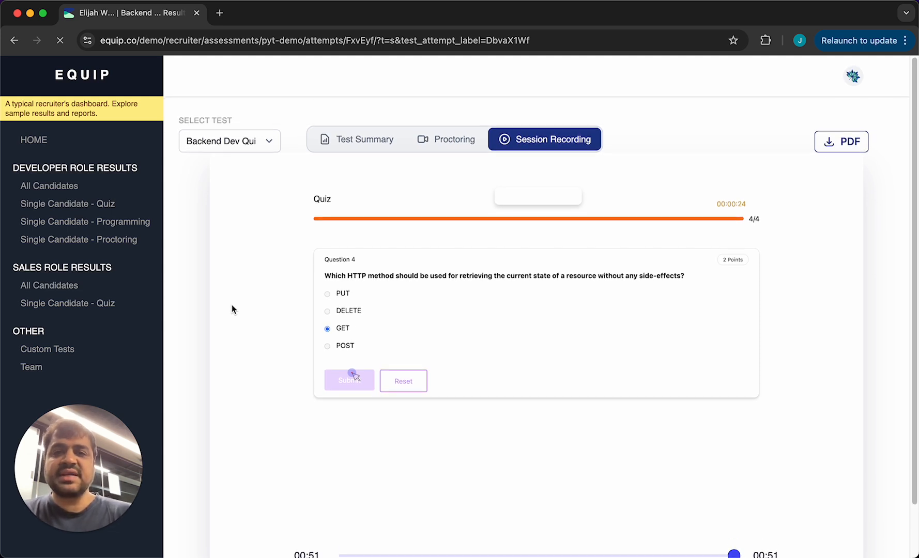
{"action": "mouse_move", "coordinate": [250, 301]}
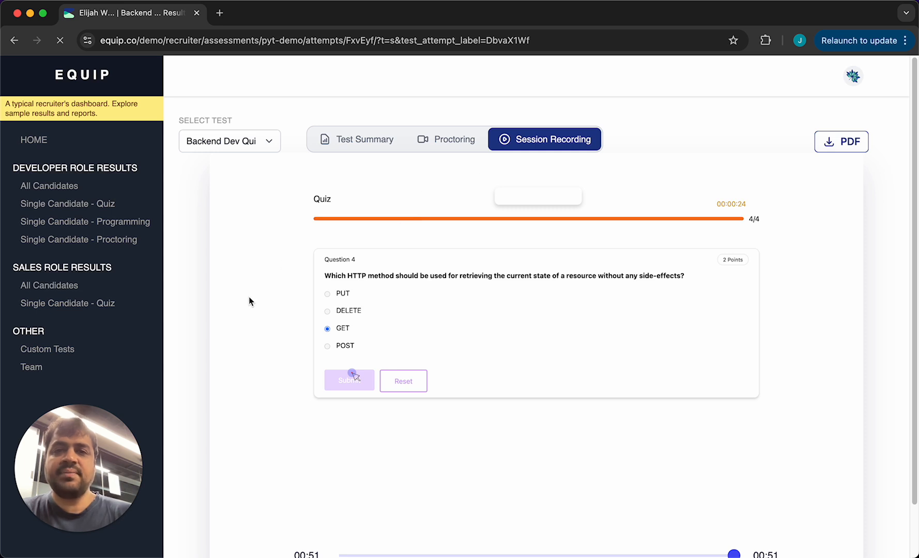